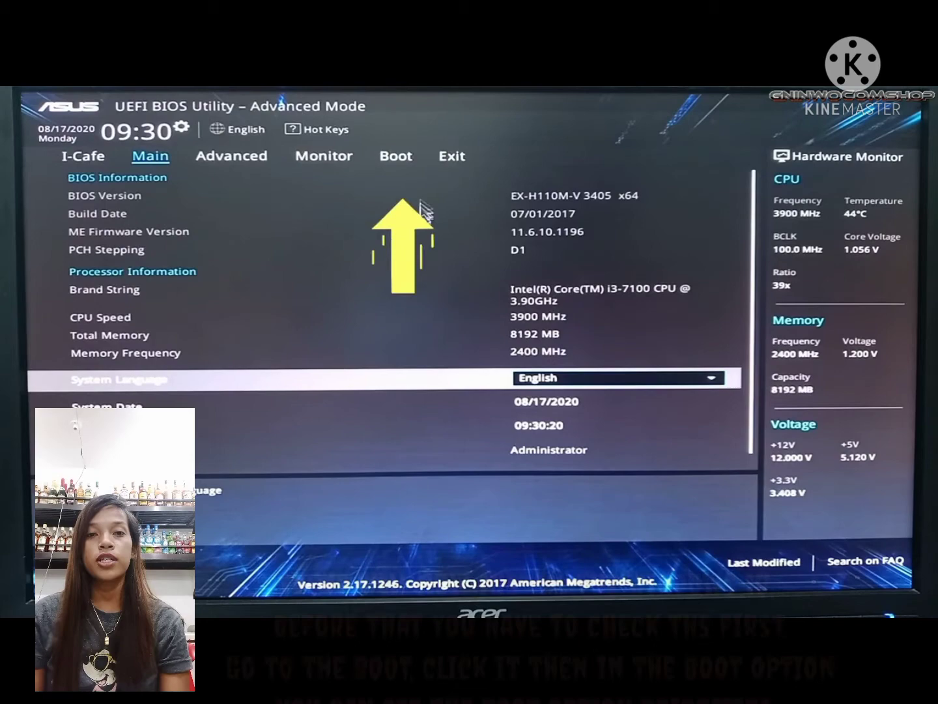
# Open the BIOS Boot section and scroll to the Boot Override list showing SanDisk (14664MB)
pyautogui.click(396, 156)
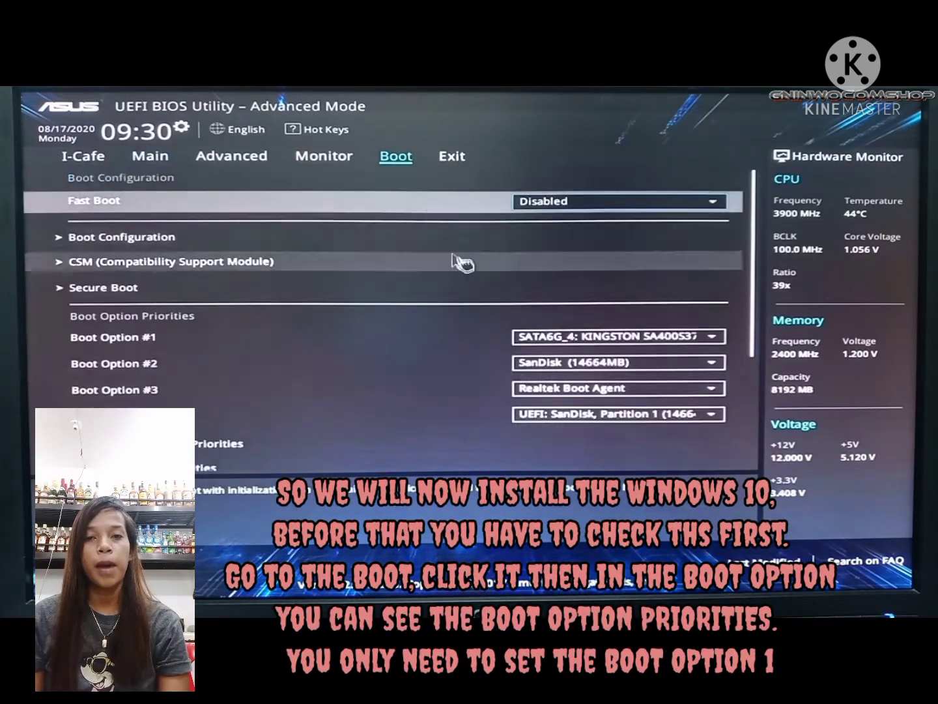
pyautogui.moveTo(772, 257)
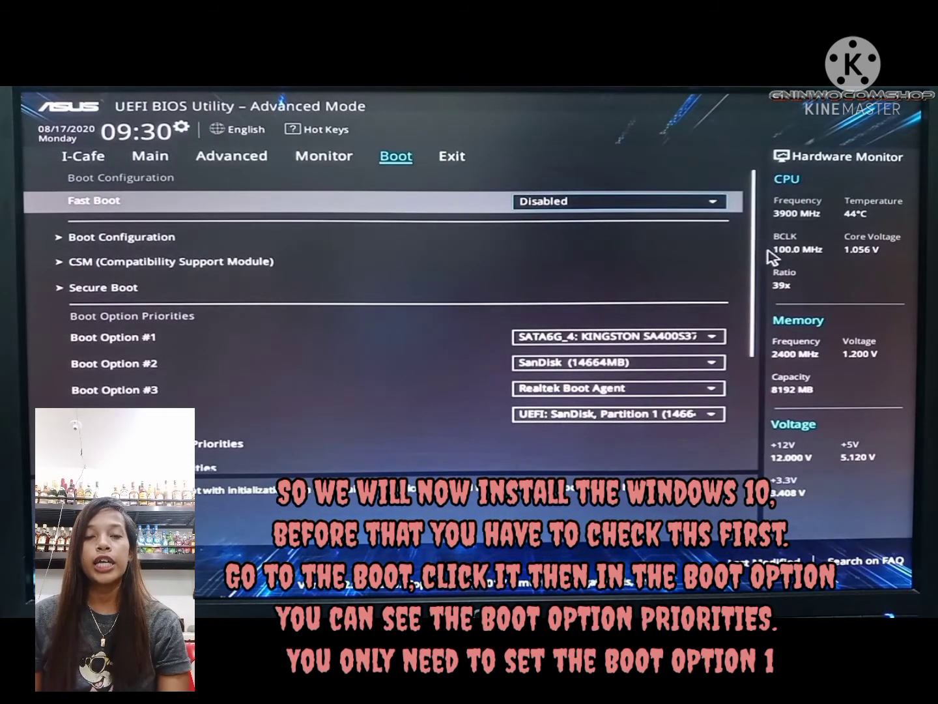
pyautogui.moveTo(765, 346)
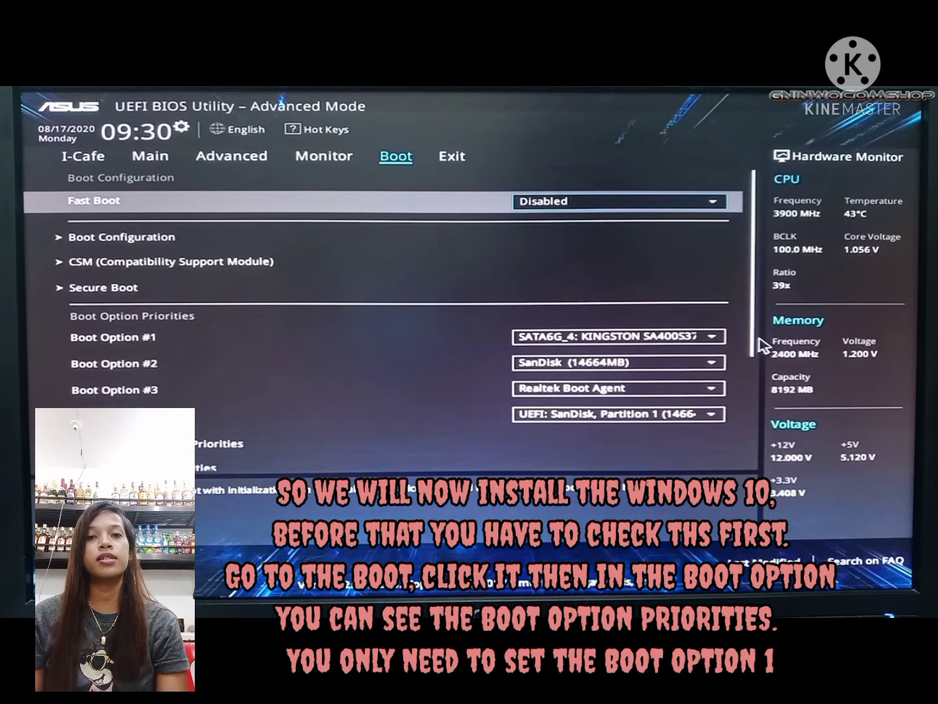
pyautogui.scroll(-3)
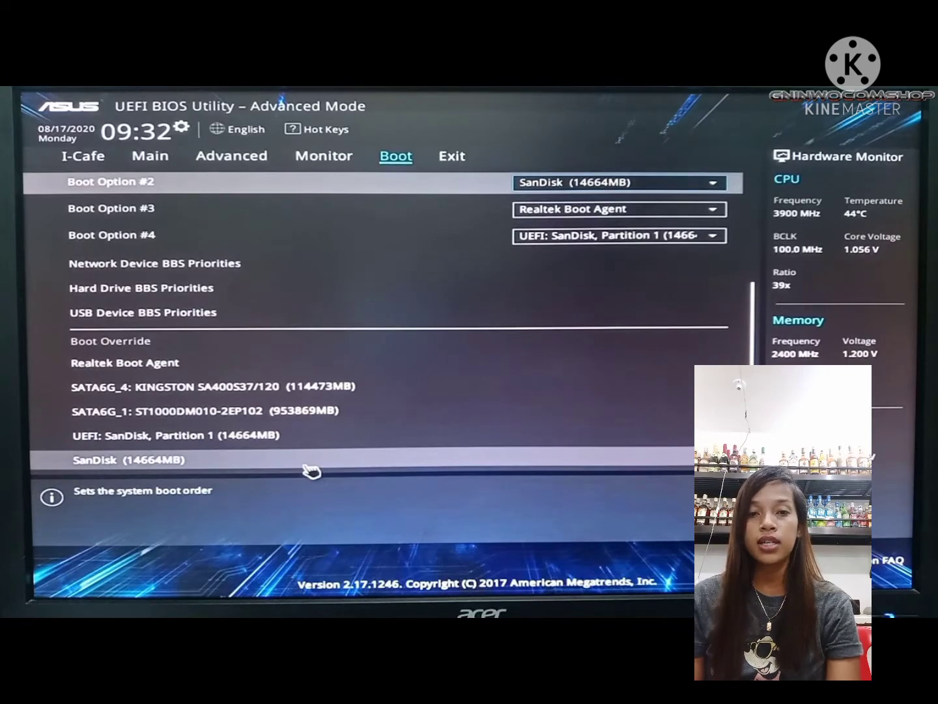
pyautogui.moveTo(339, 468)
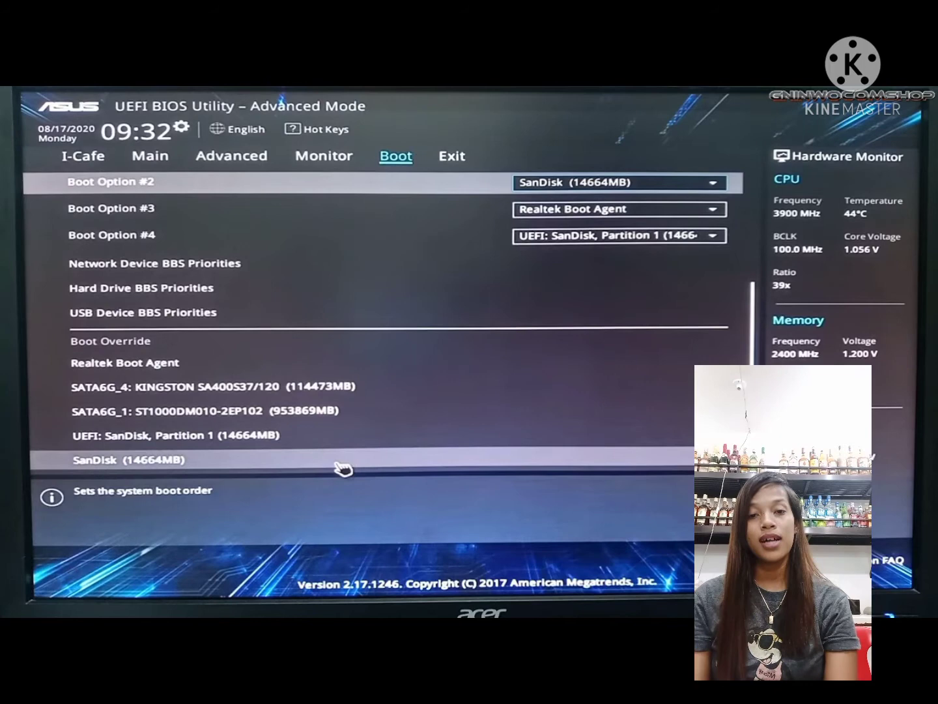
pyautogui.moveTo(322, 469)
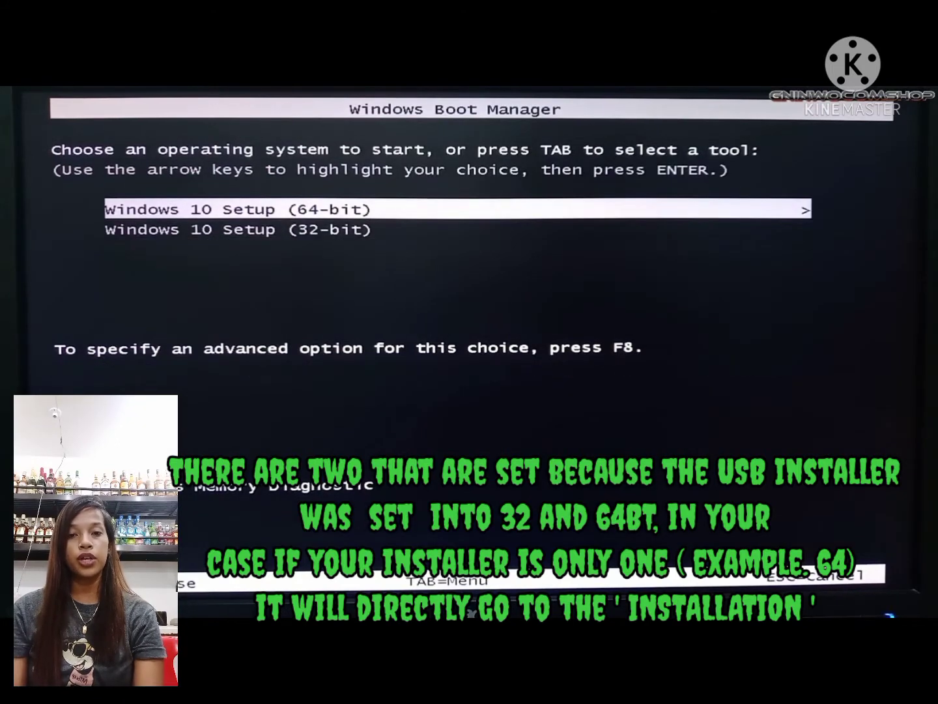
# Highlight Windows 10 Setup (64-bit) in Windows Boot Manager instead of the 32-bit entry
pyautogui.press('Down')
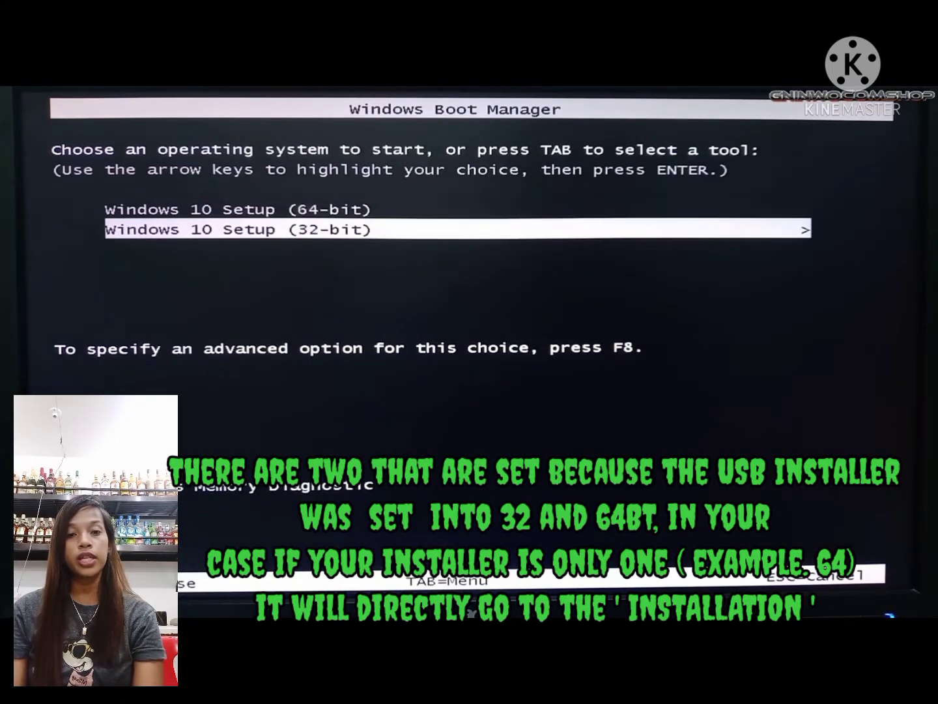
pyautogui.press('up')
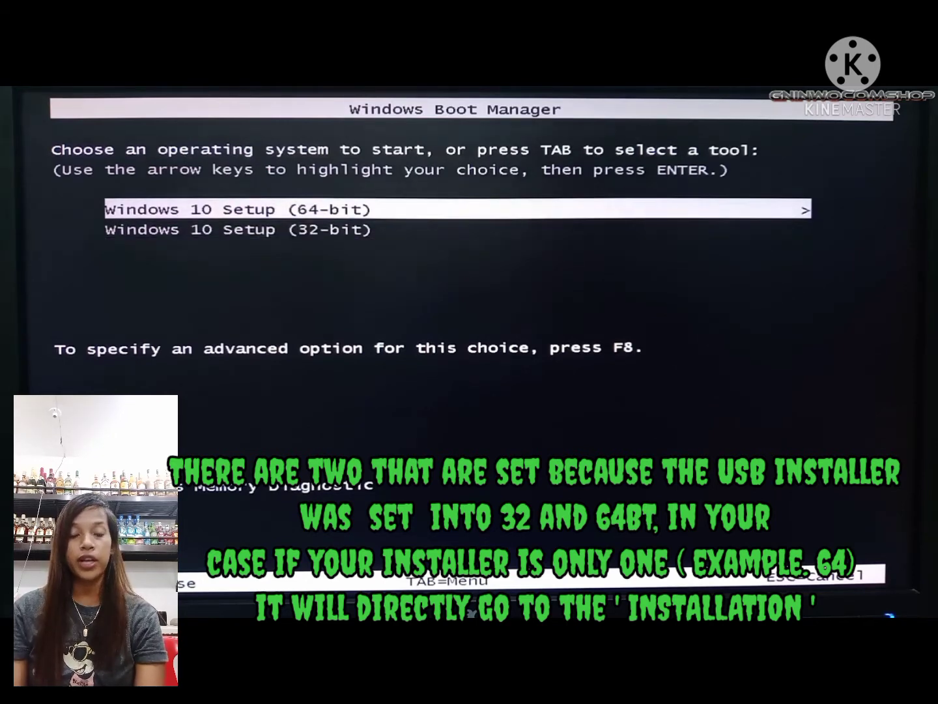
pyautogui.press('Down')
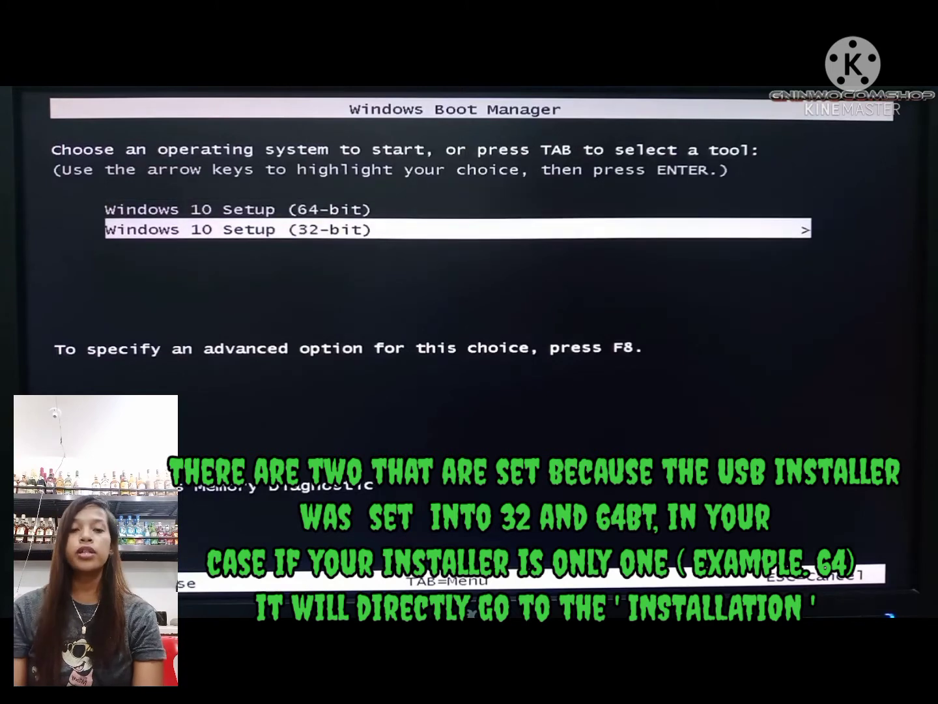
pyautogui.press('up')
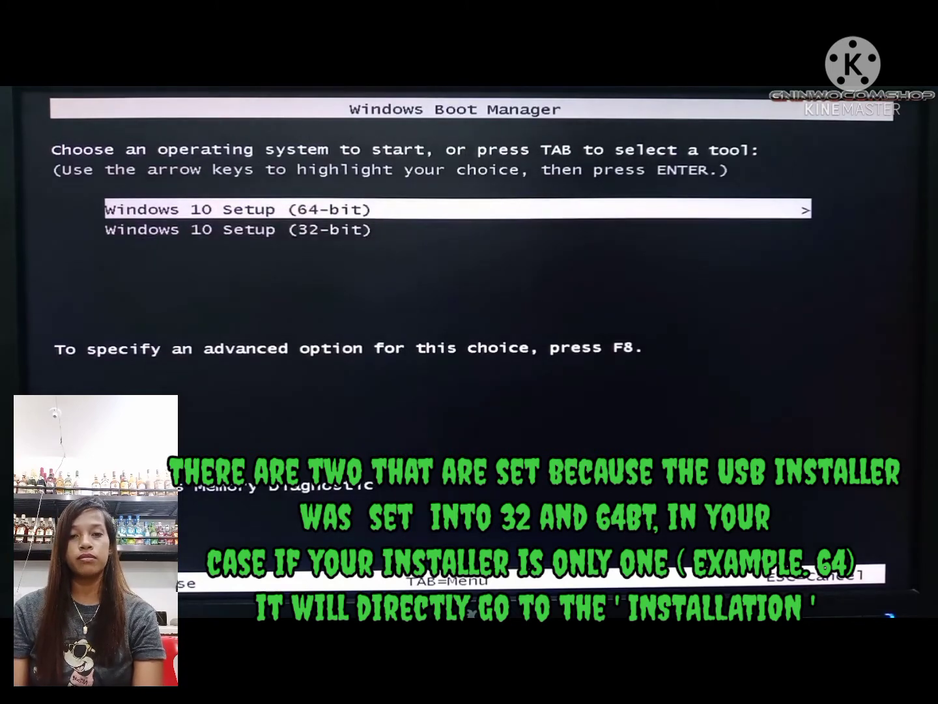
pyautogui.press('Down')
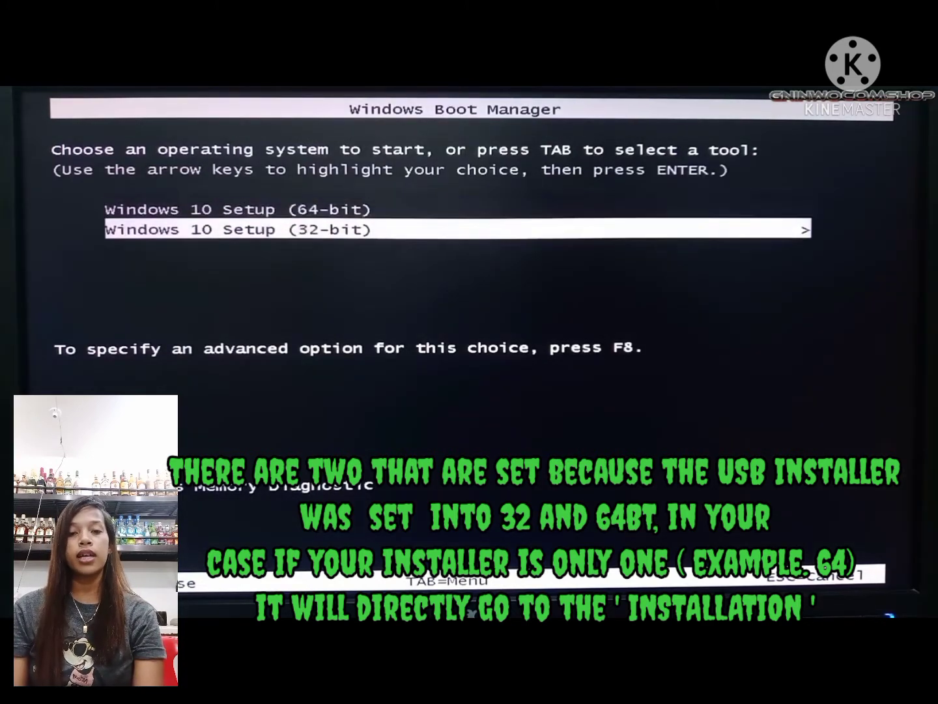
pyautogui.press('up')
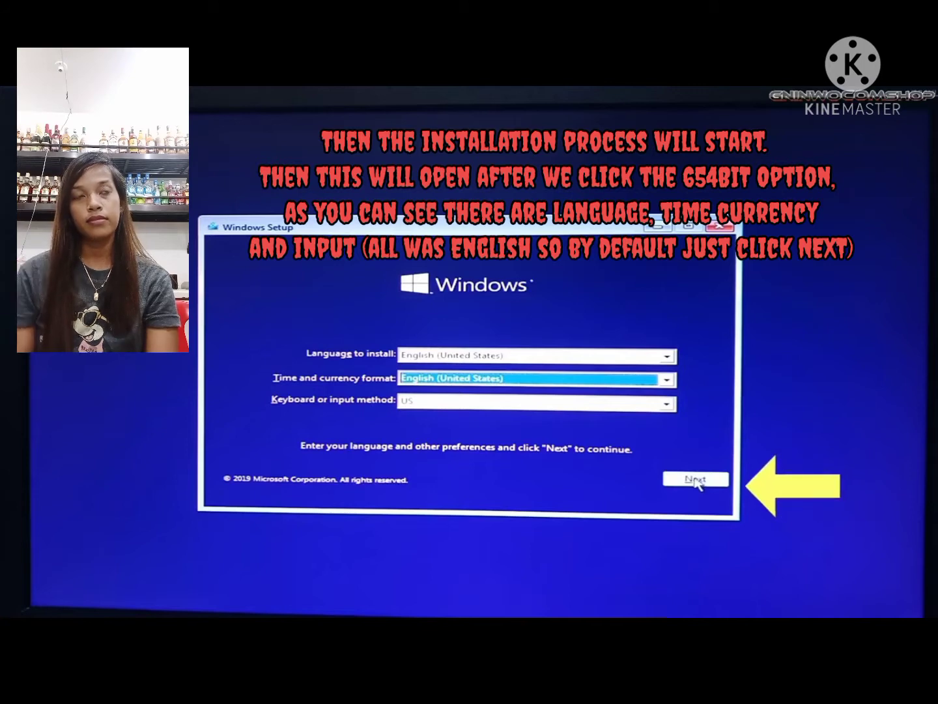
# Accept the English (United States) language, time format and US keyboard defaults
pyautogui.click(695, 479)
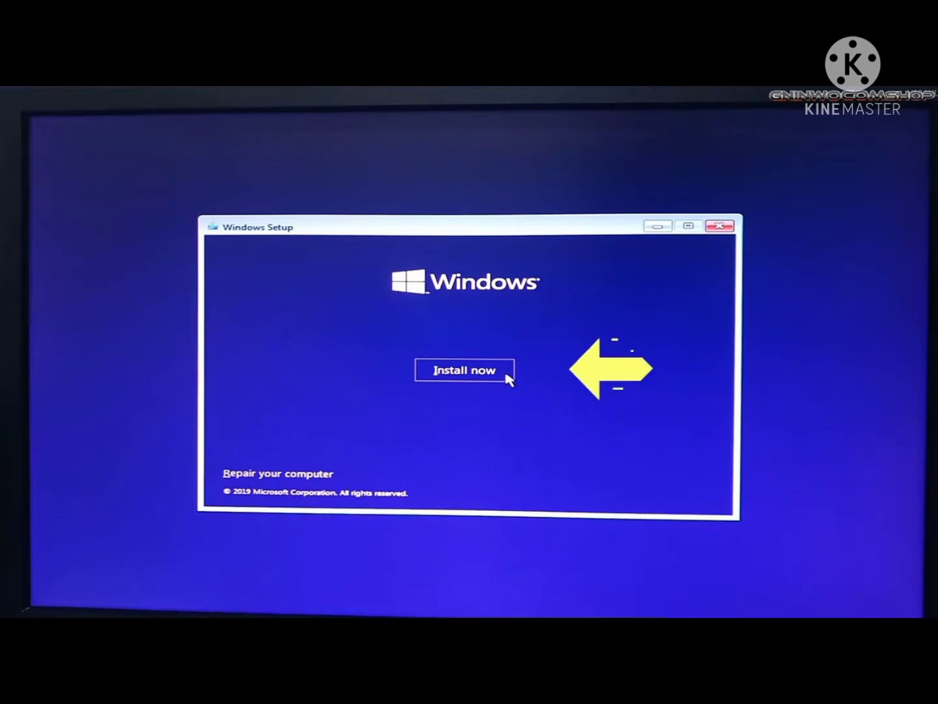
# Choose Install now to start the Windows 10 installation
pyautogui.click(464, 370)
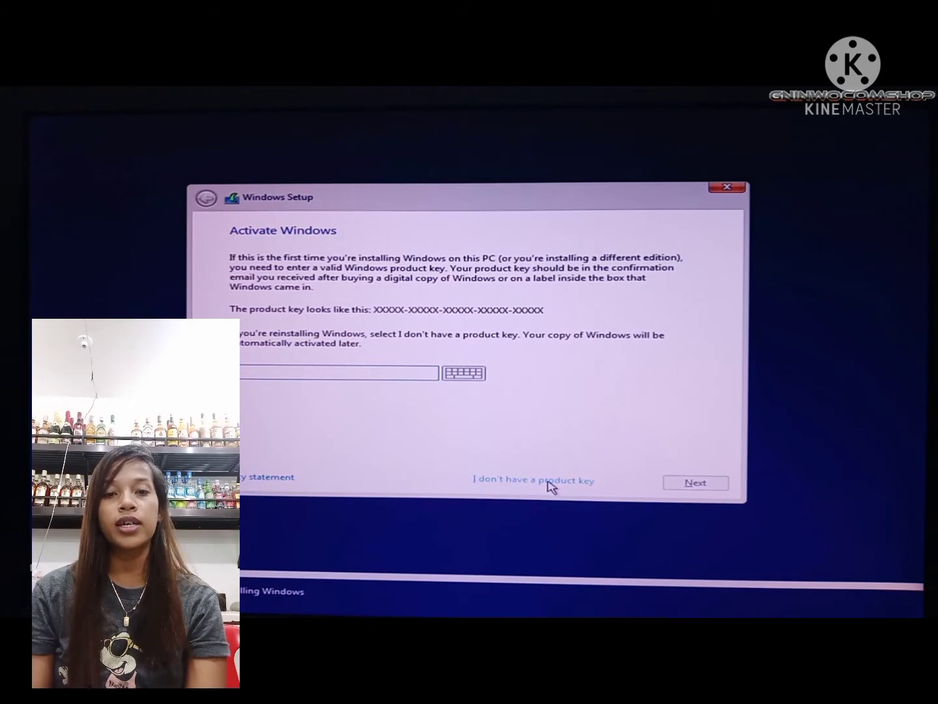
# Choose 'I don't have a product key' on the Activate Windows screen
pyautogui.click(534, 480)
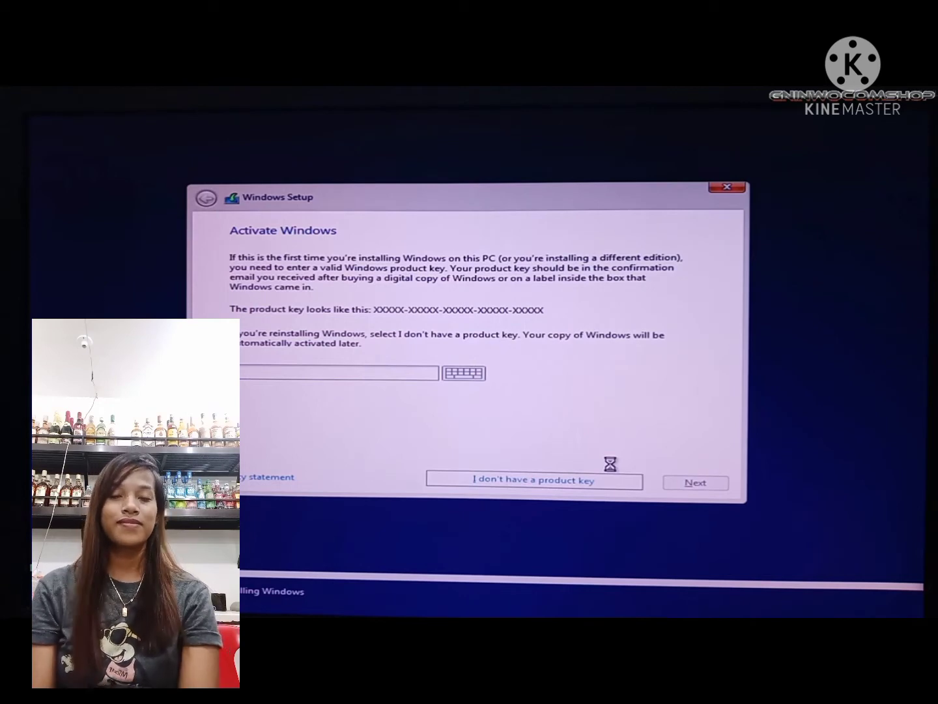
pyautogui.click(534, 481)
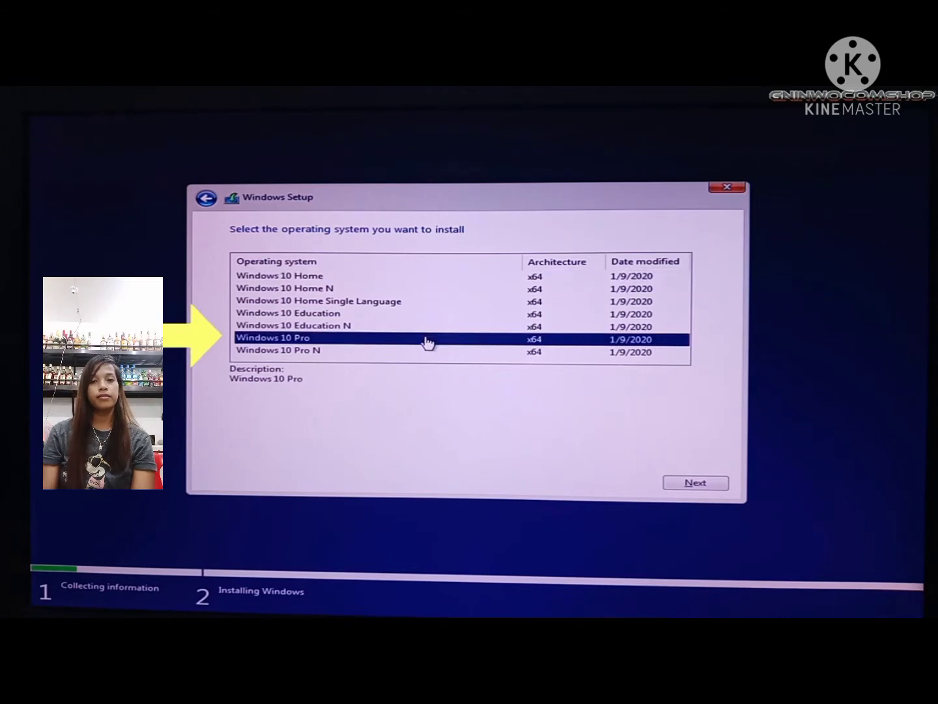
# Choose the Windows 10 Pro (x64) edition and accept the Microsoft license terms
pyautogui.click(695, 482)
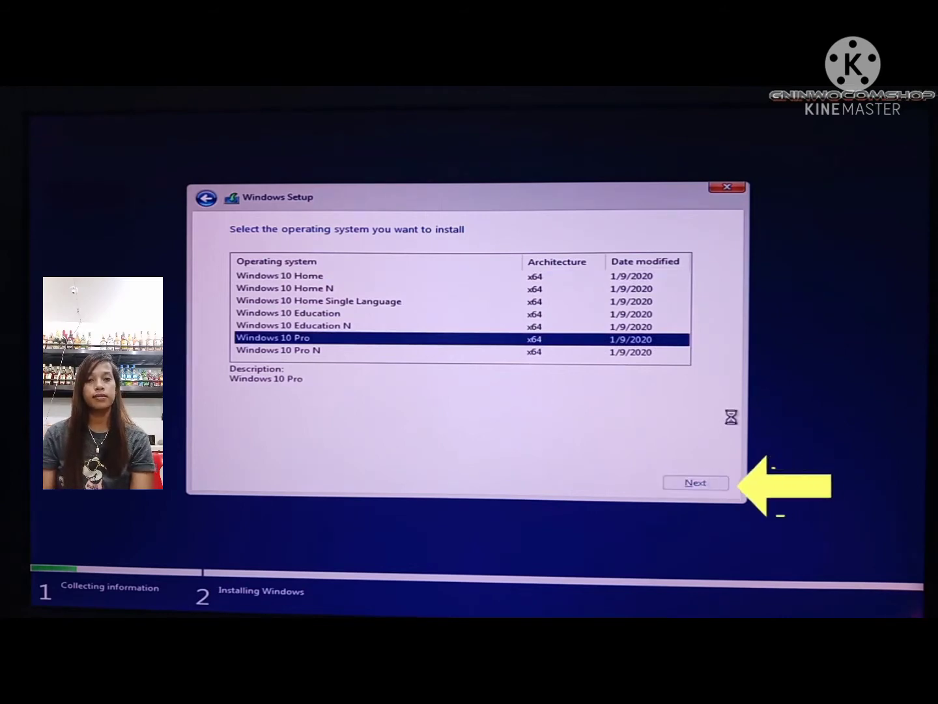
pyautogui.click(696, 482)
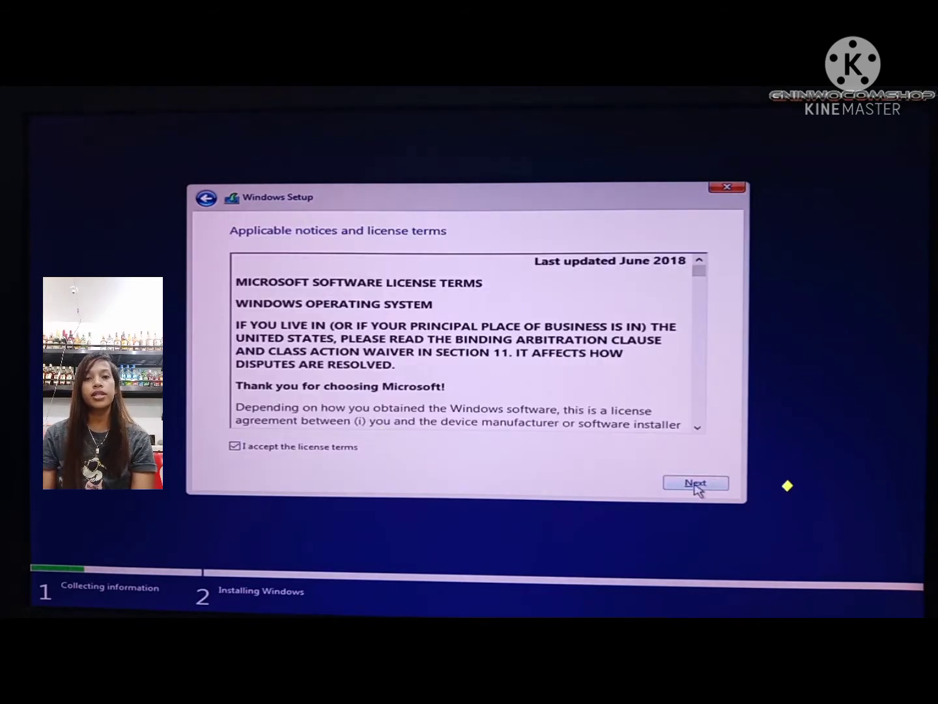
pyautogui.click(695, 483)
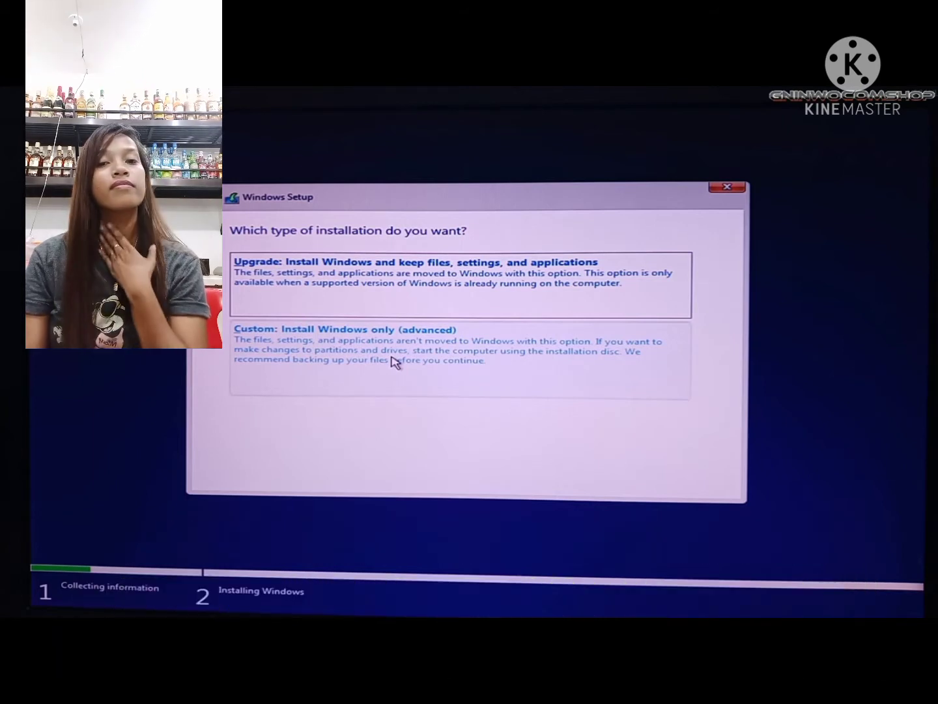
# Choose the 'Custom: Install Windows only (advanced)' installation type
pyautogui.click(347, 329)
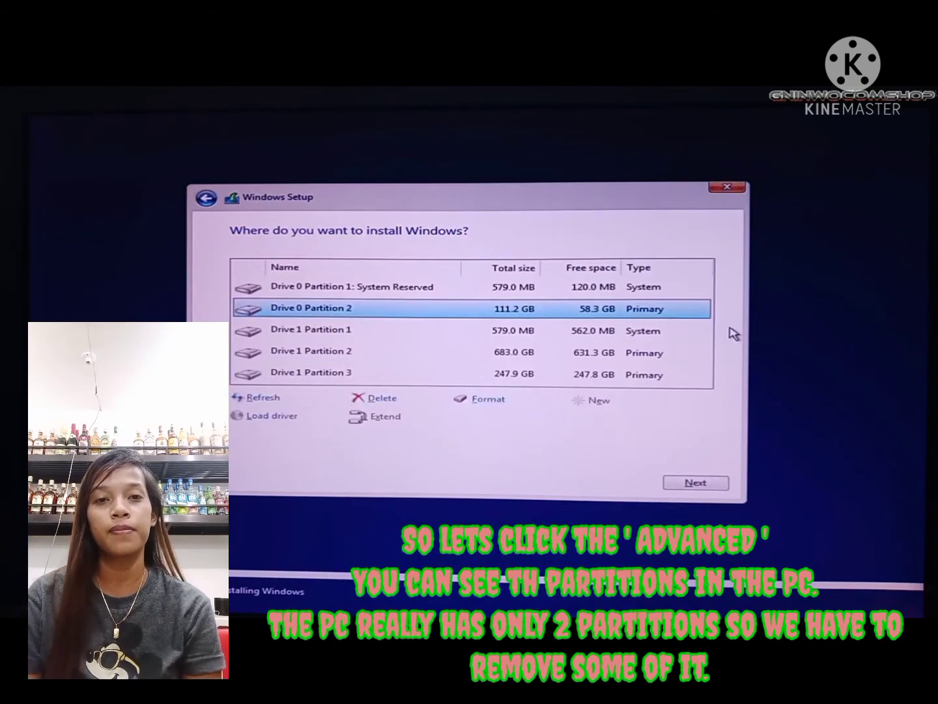
pyautogui.moveTo(638, 355)
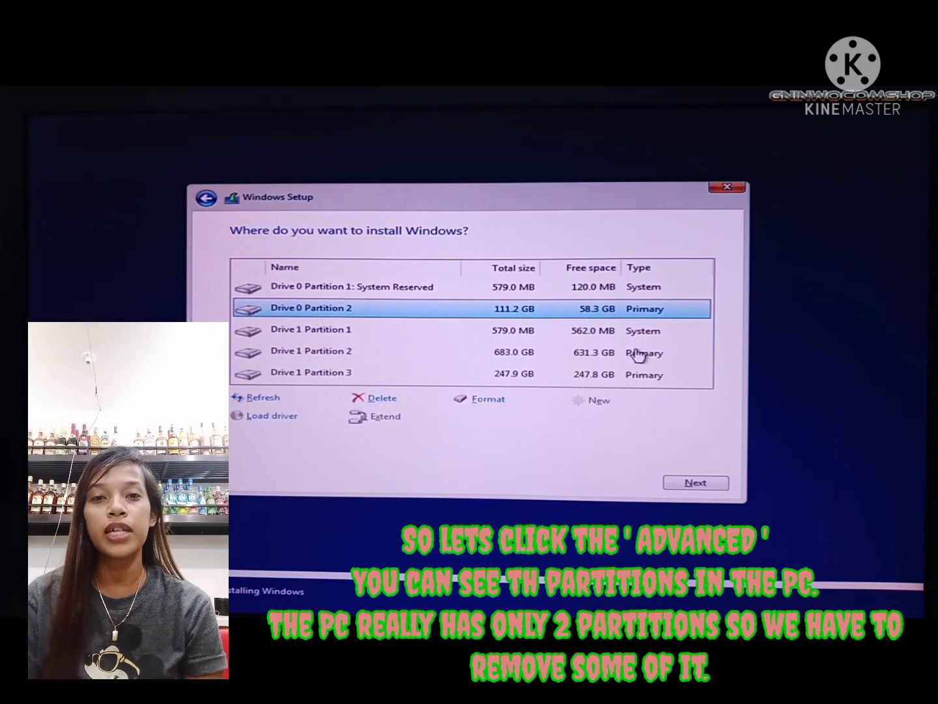
pyautogui.moveTo(637, 342)
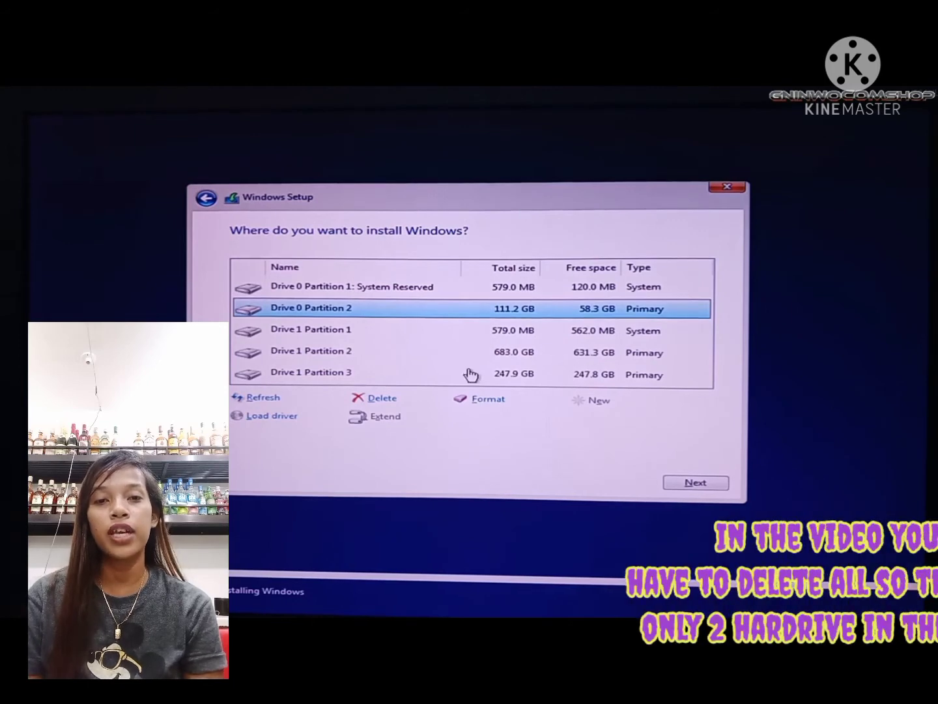
# Delete the System Reserved and other partitions one by one, confirming each warning
pyautogui.click(381, 397)
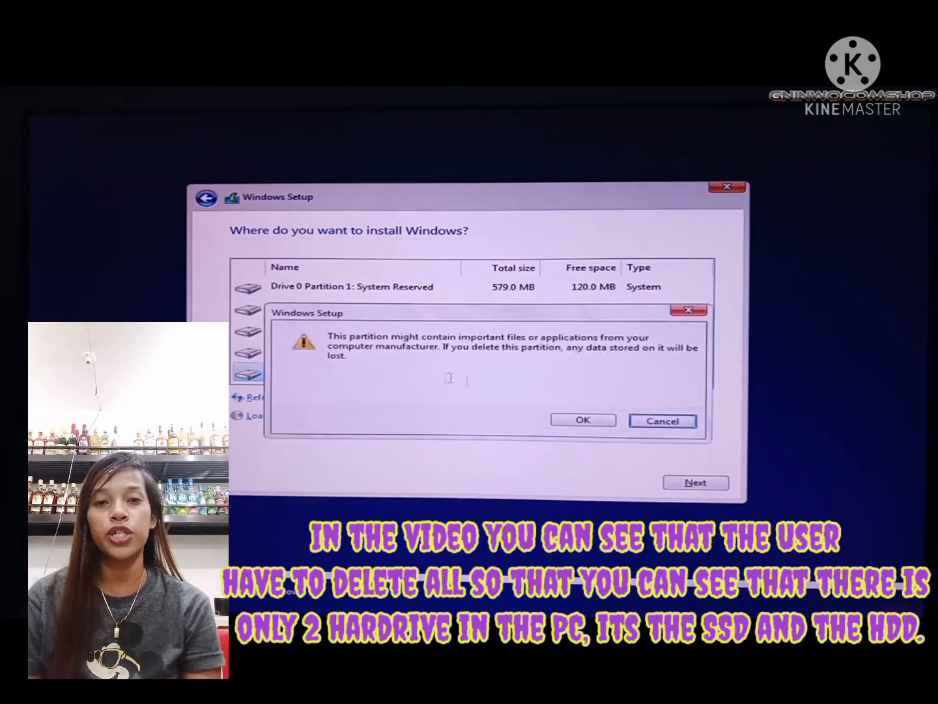
pyautogui.click(582, 420)
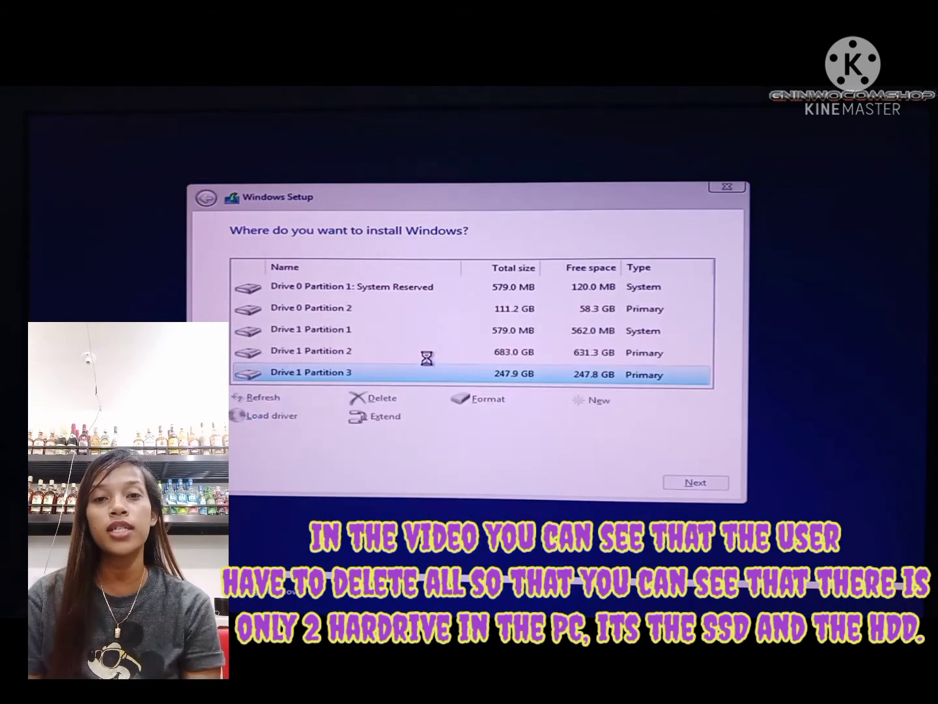
pyautogui.click(379, 397)
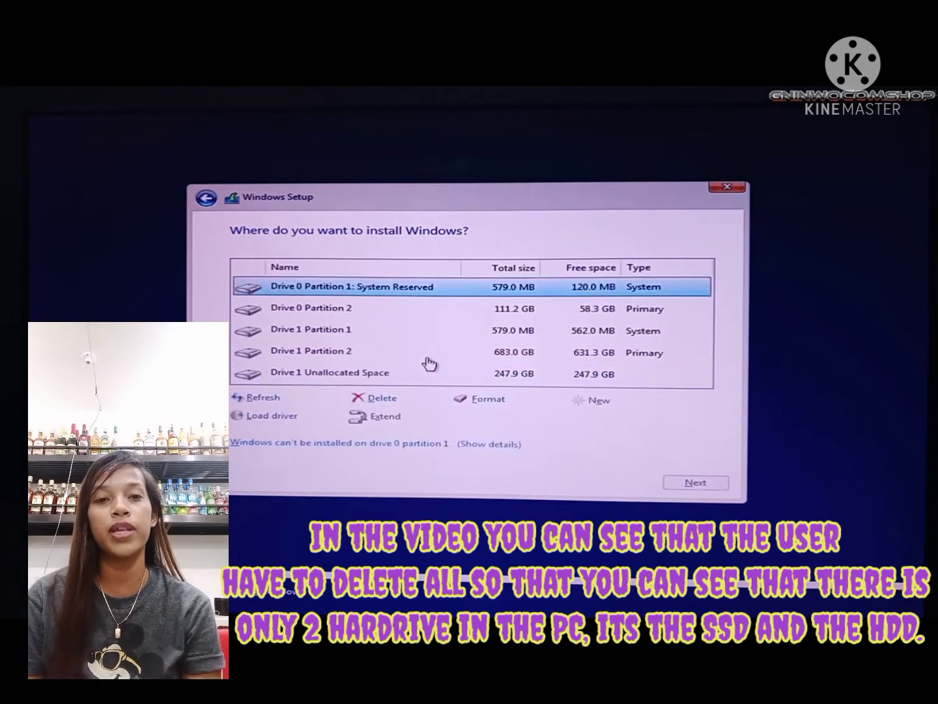
pyautogui.click(378, 398)
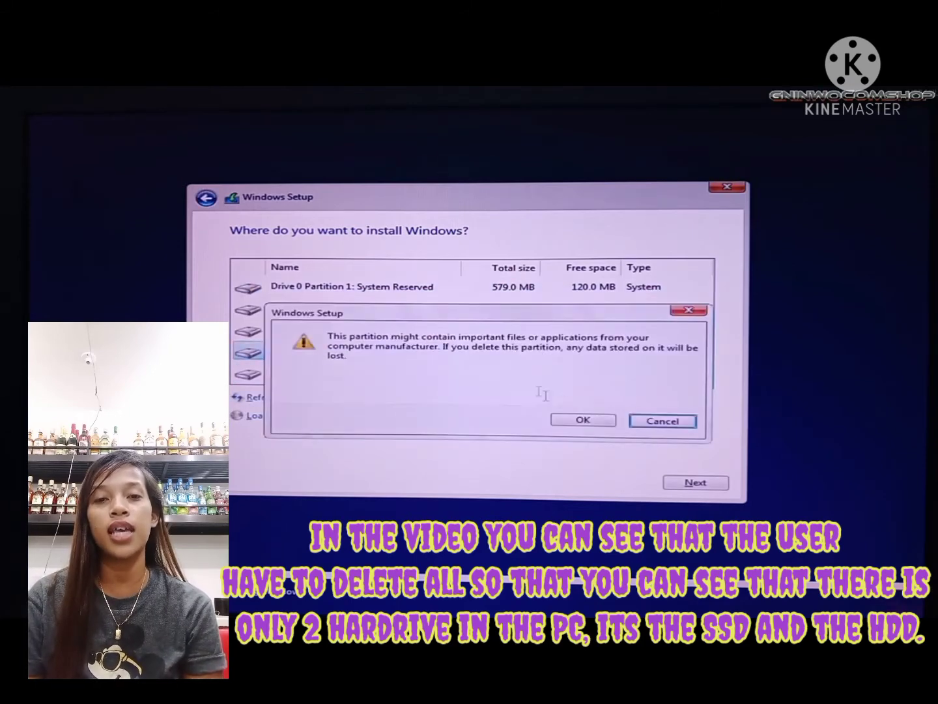
pyautogui.click(581, 420)
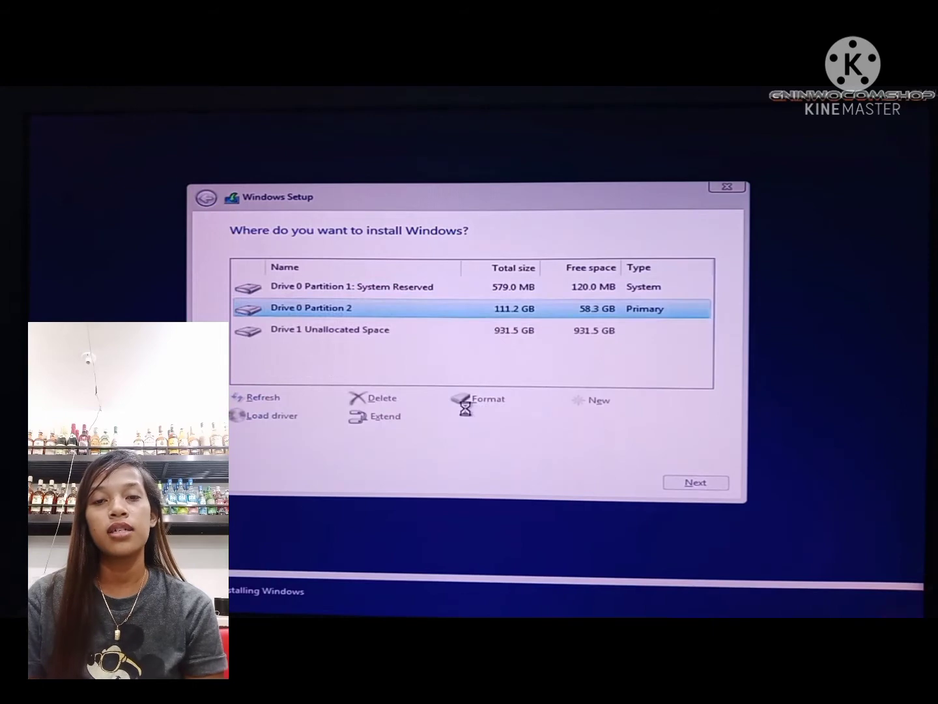
pyautogui.click(380, 397)
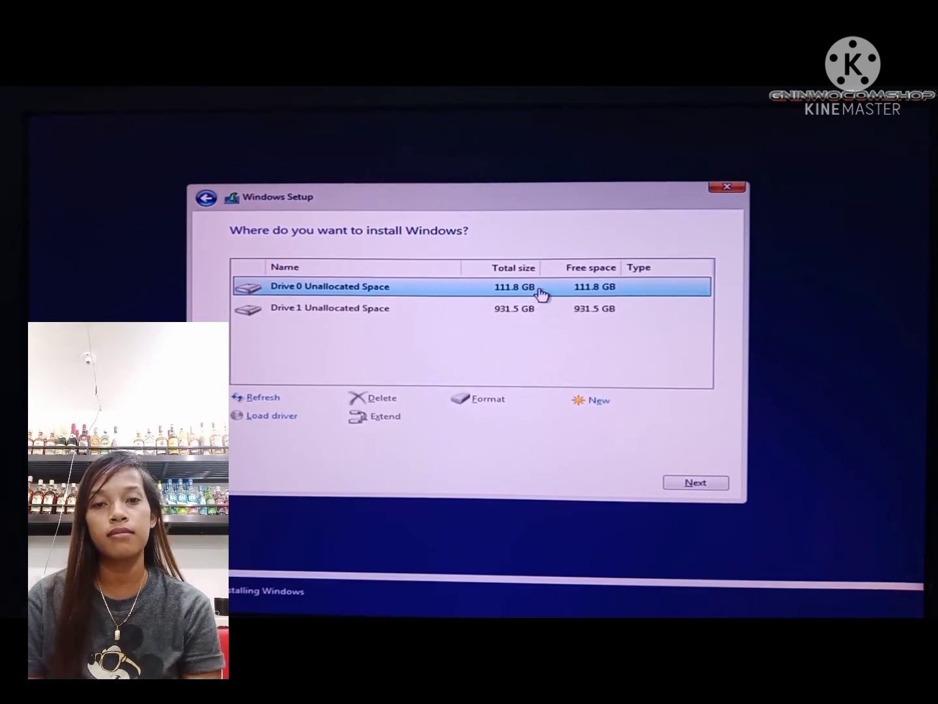
pyautogui.moveTo(598, 329)
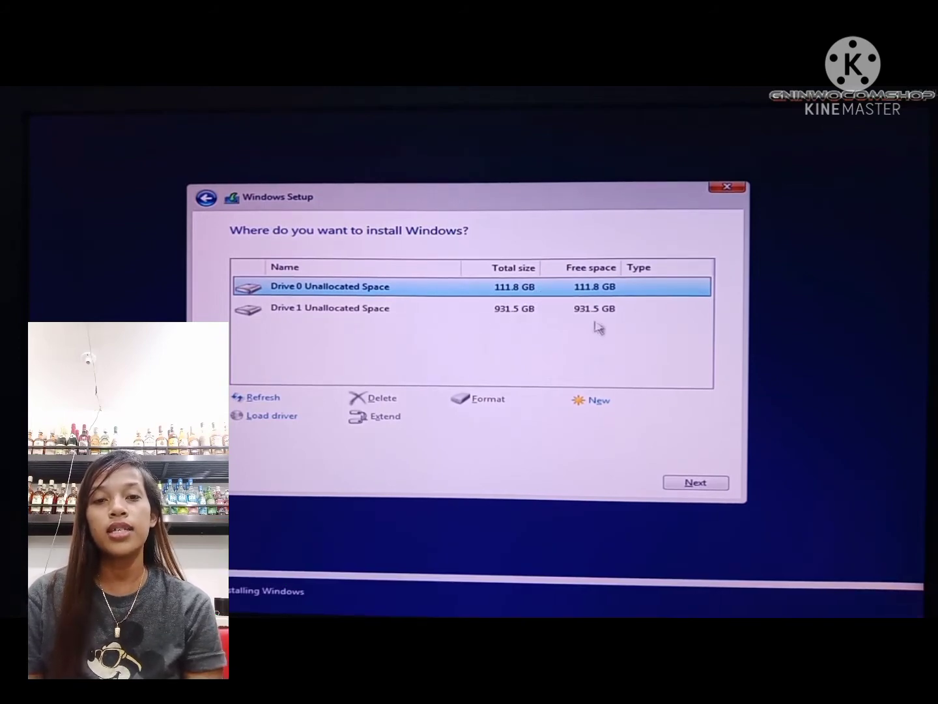
# Create a 439.5 GB partition on Drive 1, then install onto Drive 0's unallocated space
pyautogui.click(330, 308)
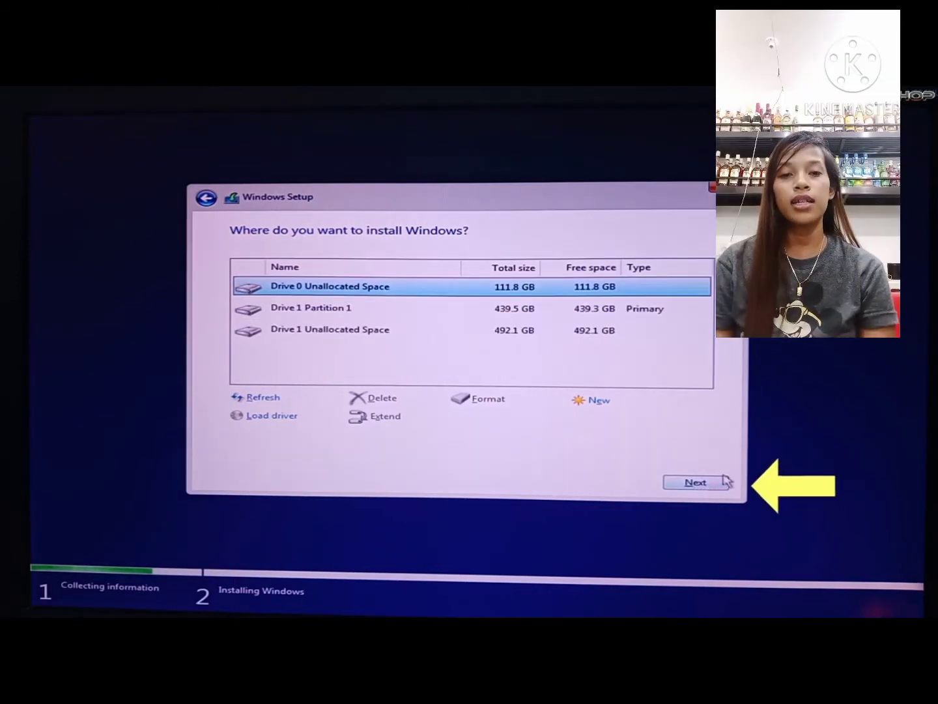
pyautogui.click(695, 482)
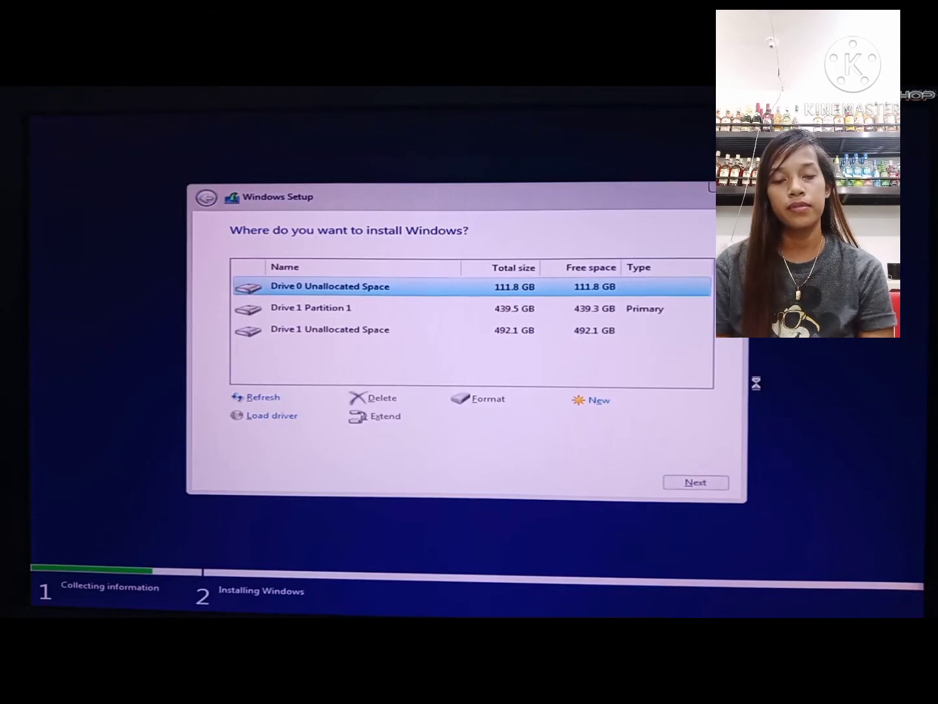
pyautogui.click(696, 482)
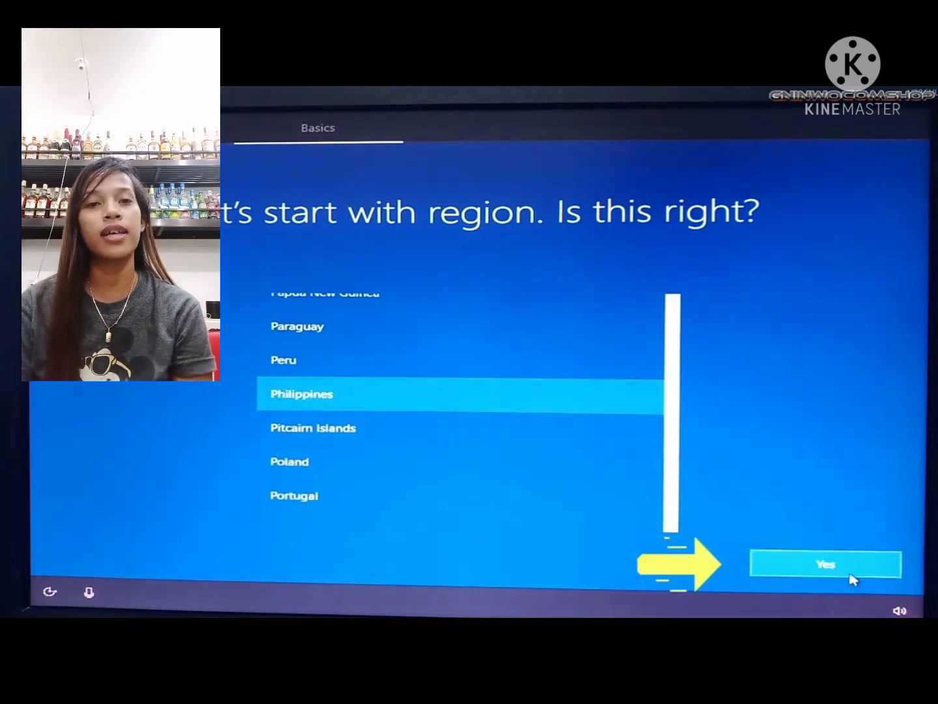
# Confirm region Philippines and US keyboard layout, skipping a second layout
pyautogui.click(825, 564)
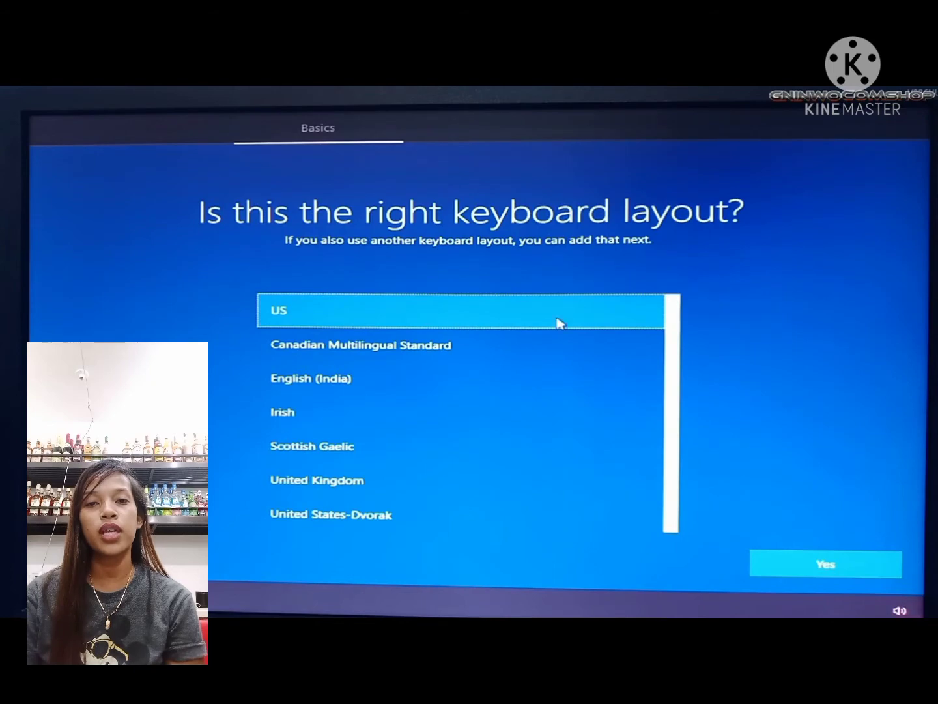
pyautogui.click(824, 563)
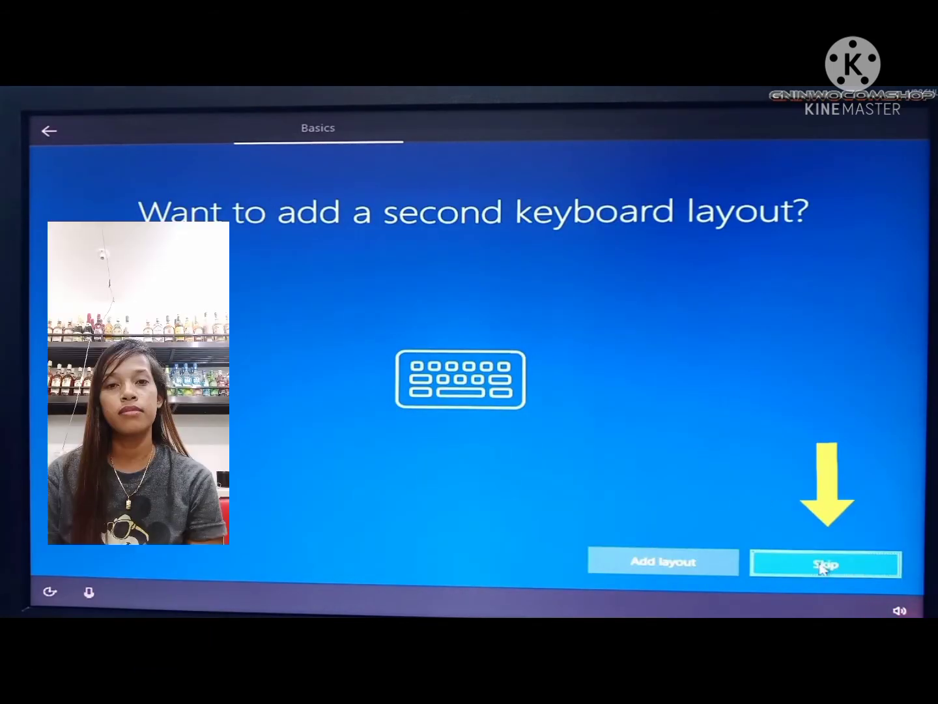
pyautogui.click(826, 562)
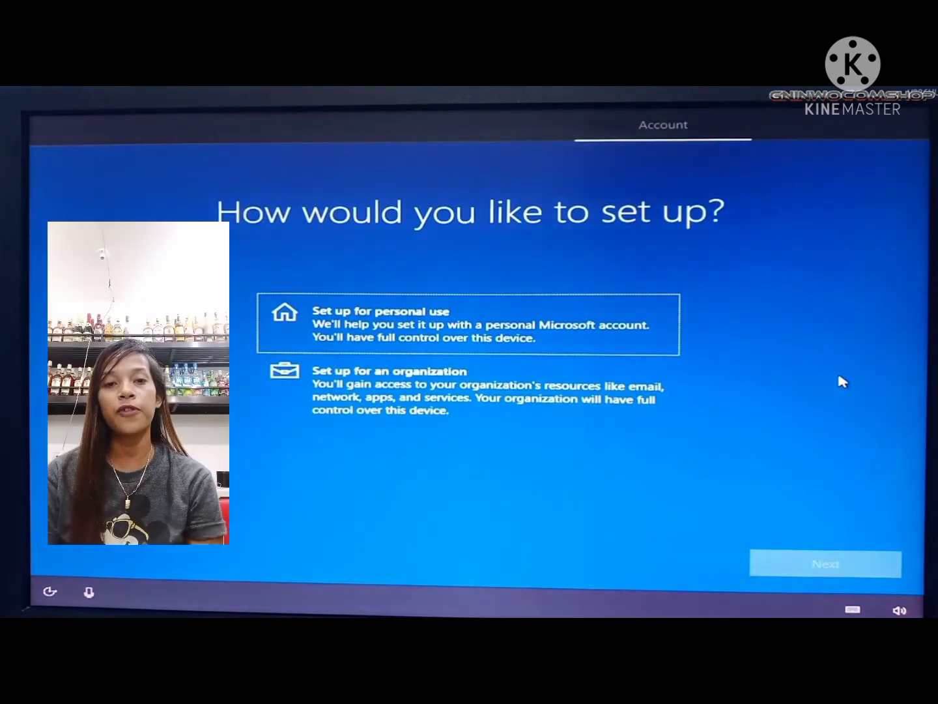
# Choose personal use and decline the Microsoft account via Limited experience
pyautogui.click(469, 324)
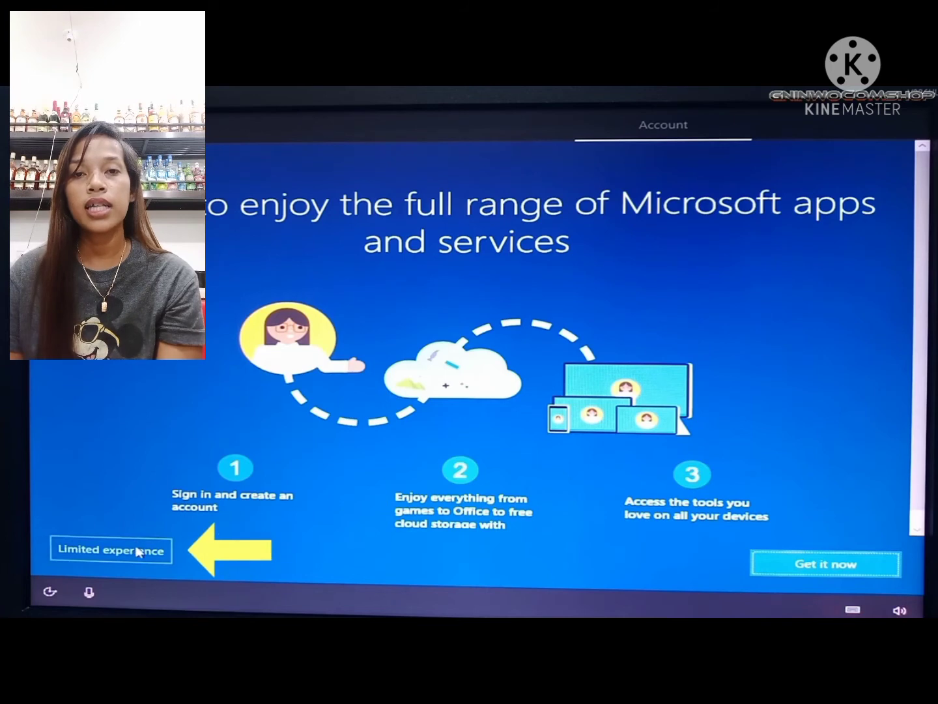
pyautogui.click(111, 549)
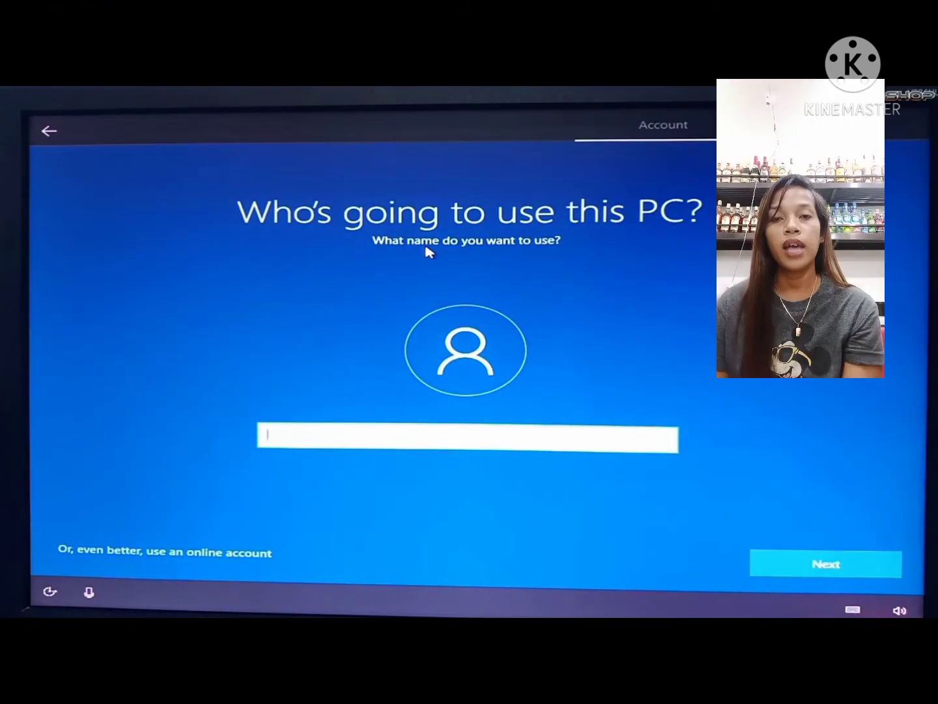
pyautogui.moveTo(189, 573)
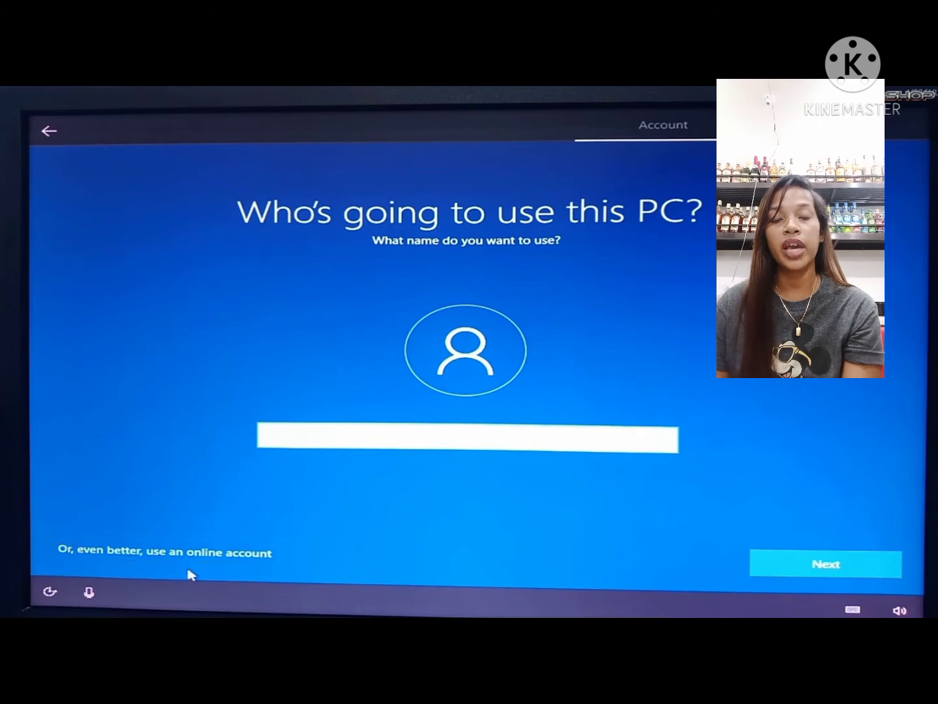
pyautogui.moveTo(803, 462)
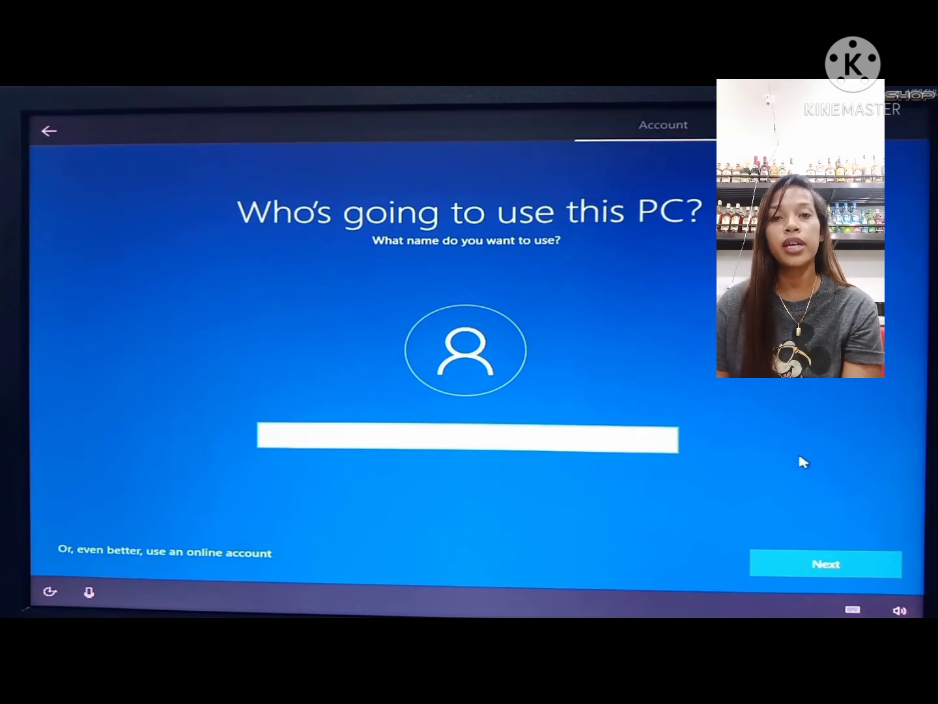
# Create the local account 'Tityel' with a blank password
pyautogui.write('TityelTechnoHUB')
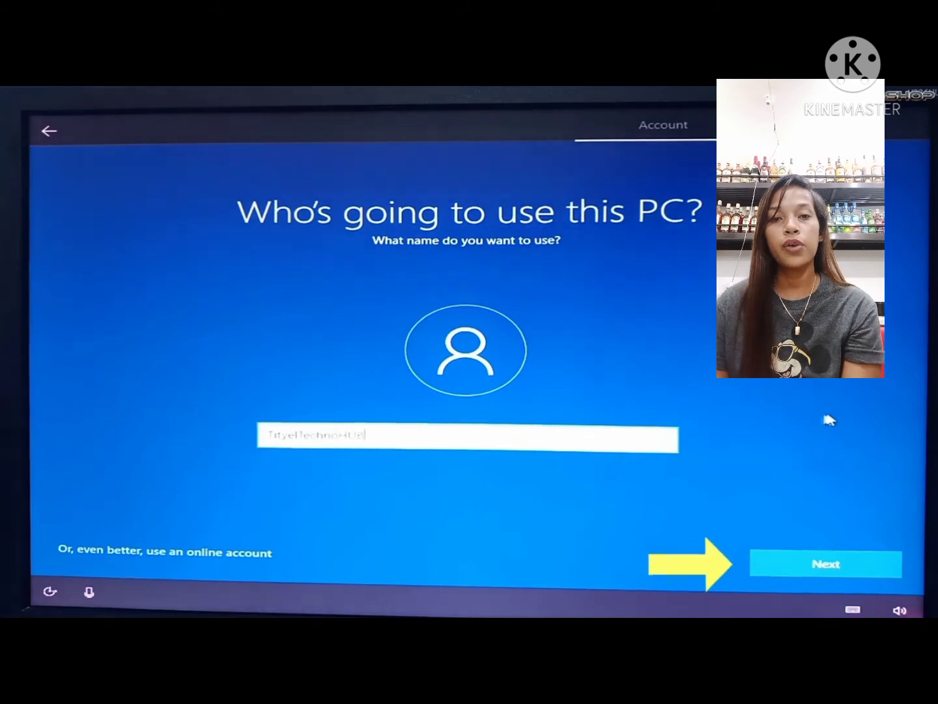
pyautogui.click(825, 564)
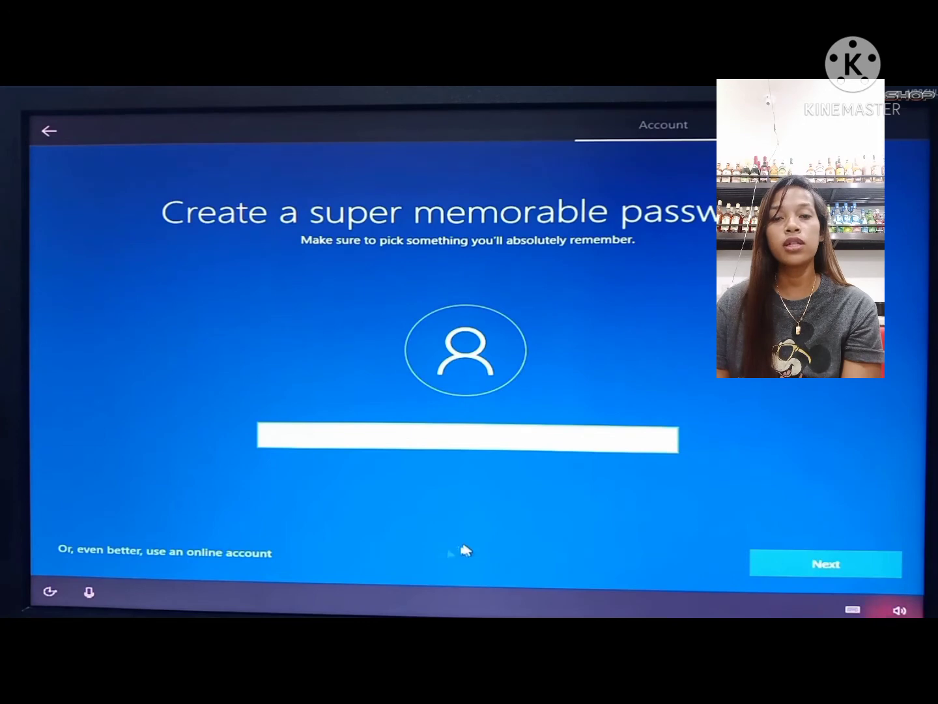
pyautogui.click(466, 438)
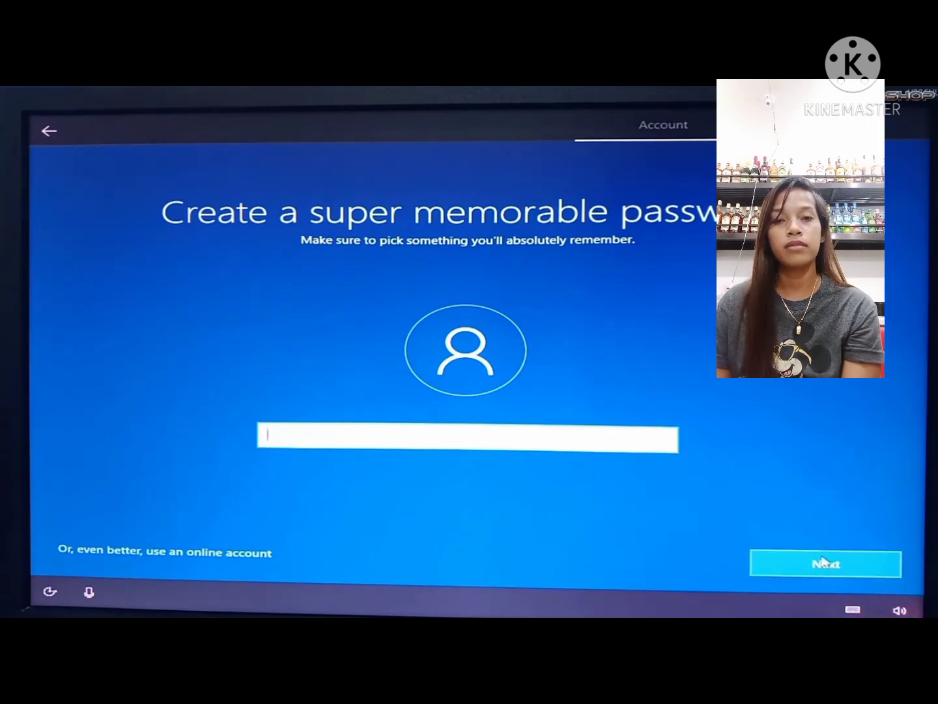
pyautogui.click(825, 563)
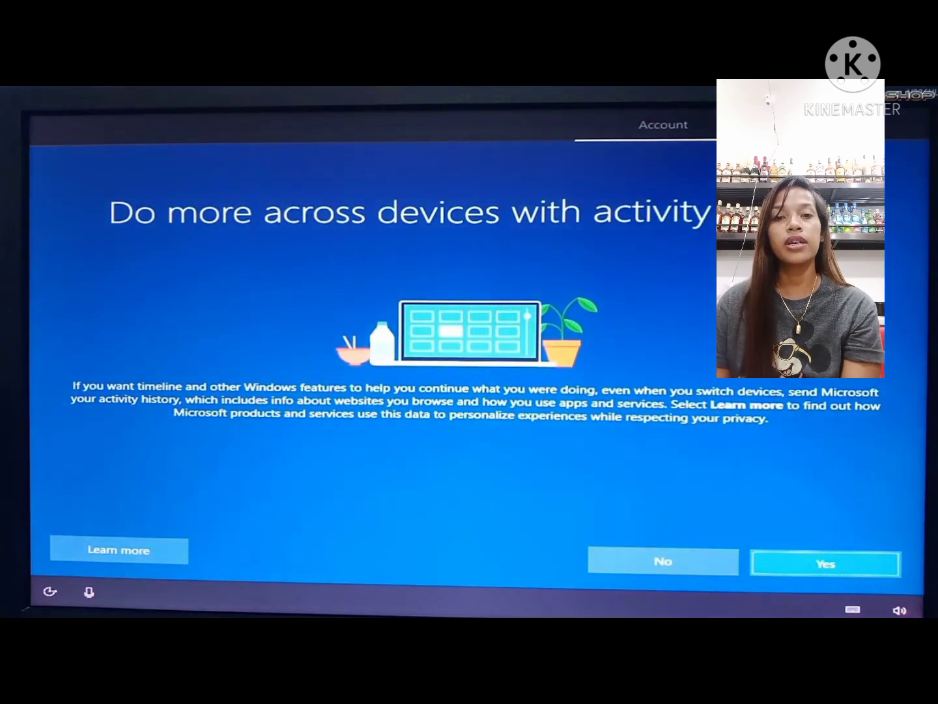
# Answer Yes to activity history and accept all default privacy settings
pyautogui.click(825, 563)
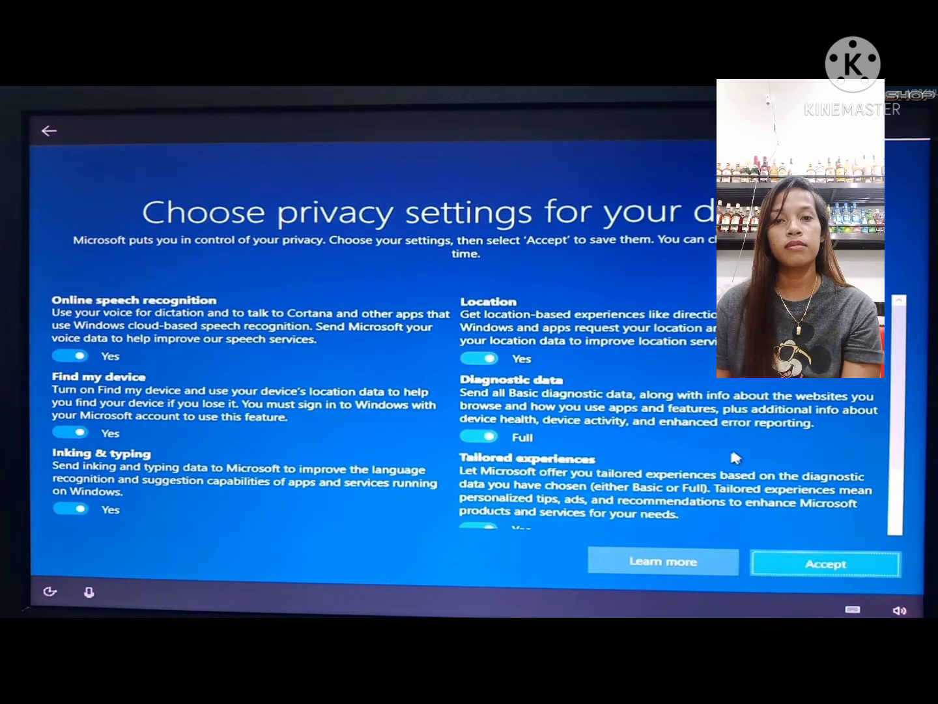
pyautogui.scroll(-3)
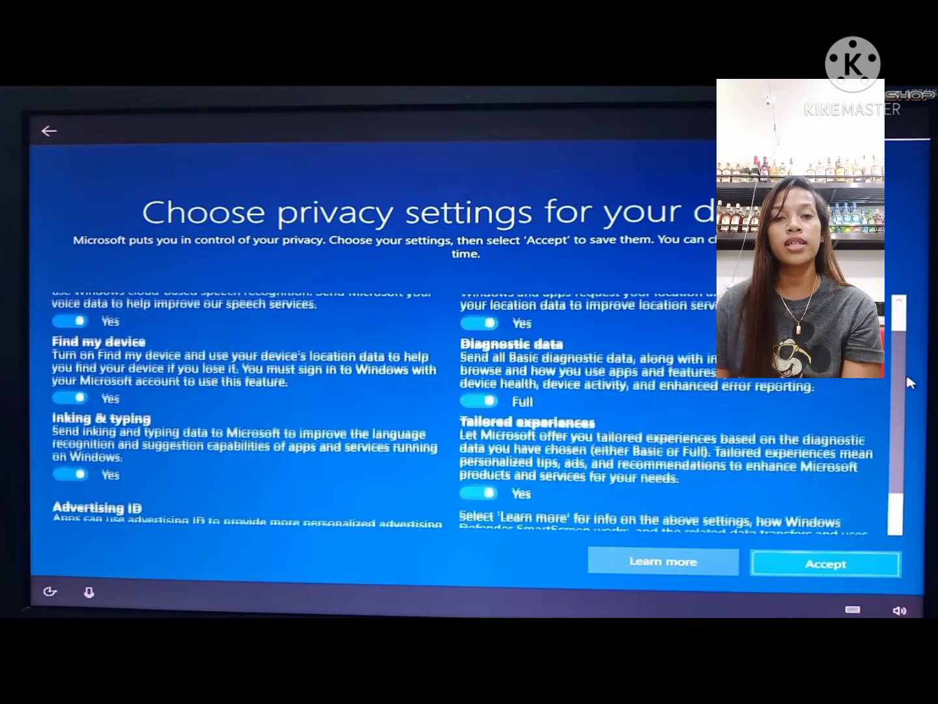
pyautogui.scroll(-3)
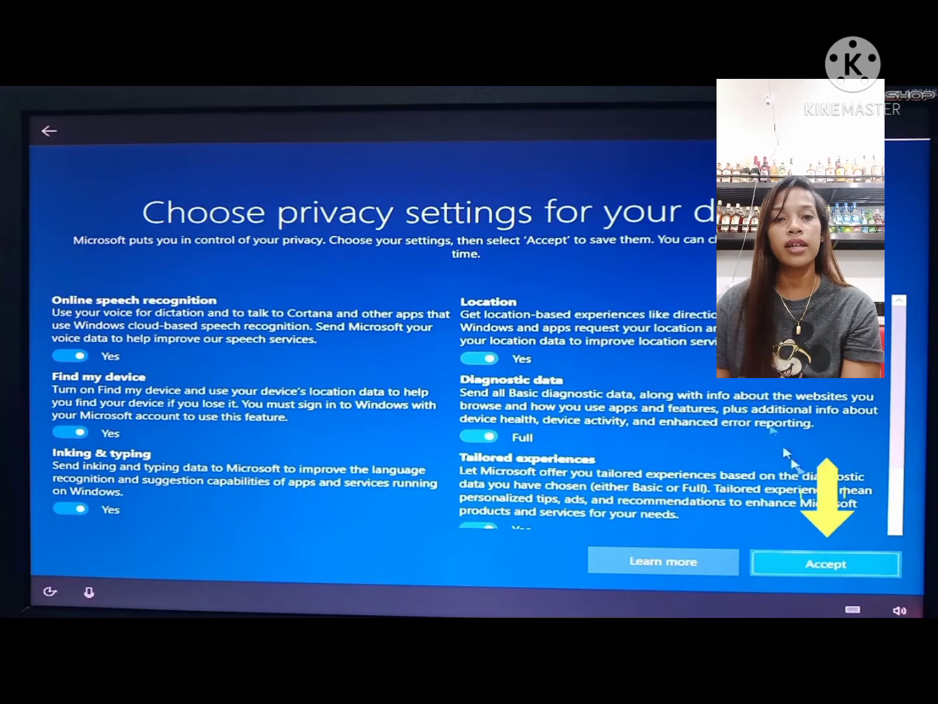
pyautogui.click(825, 563)
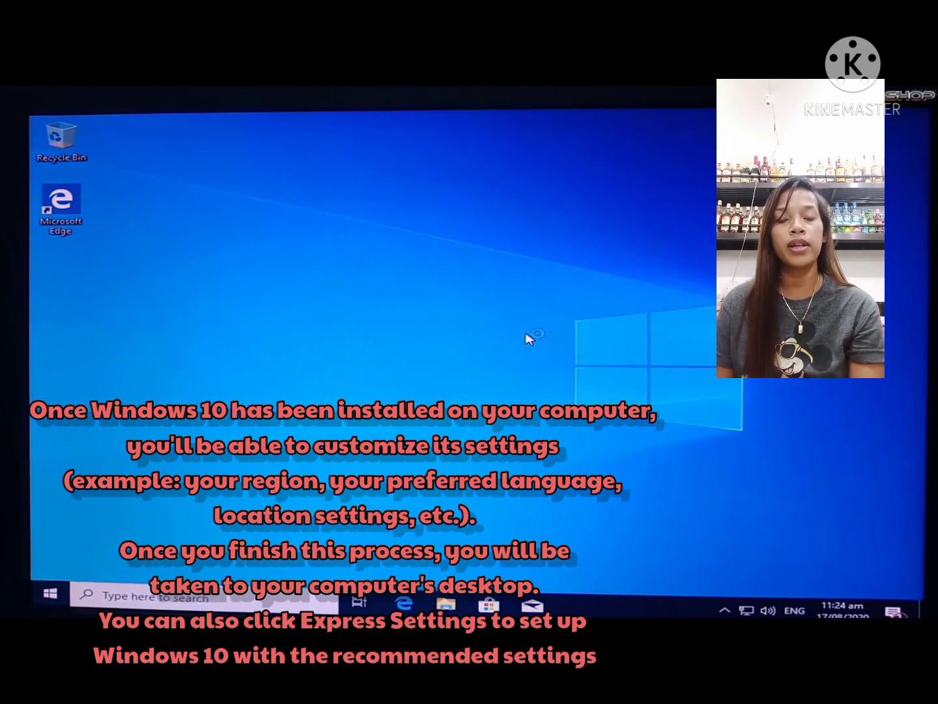
pyautogui.moveTo(651, 595)
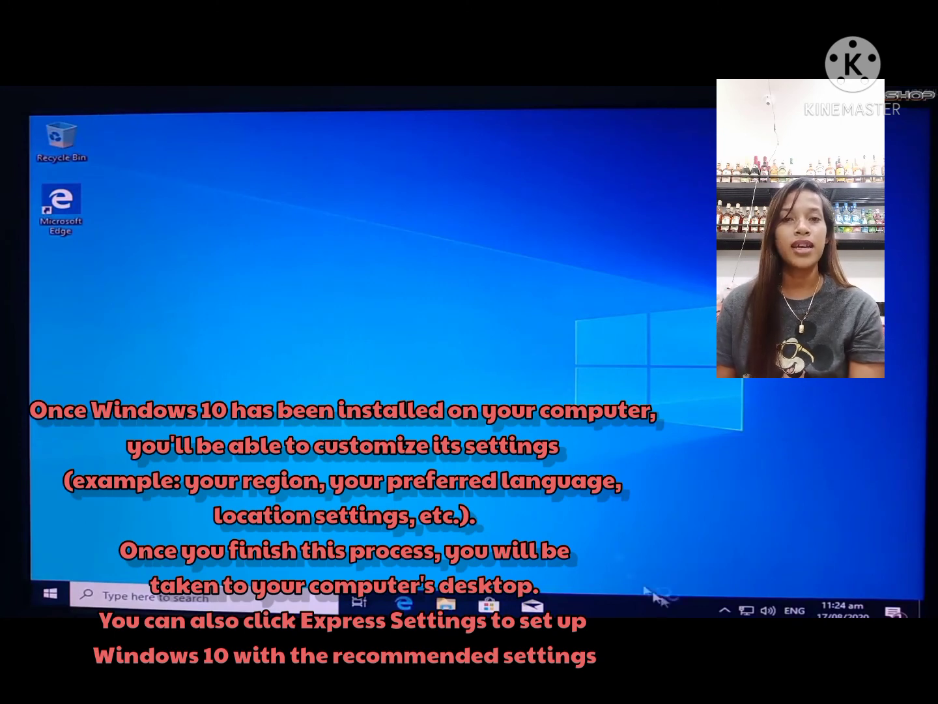